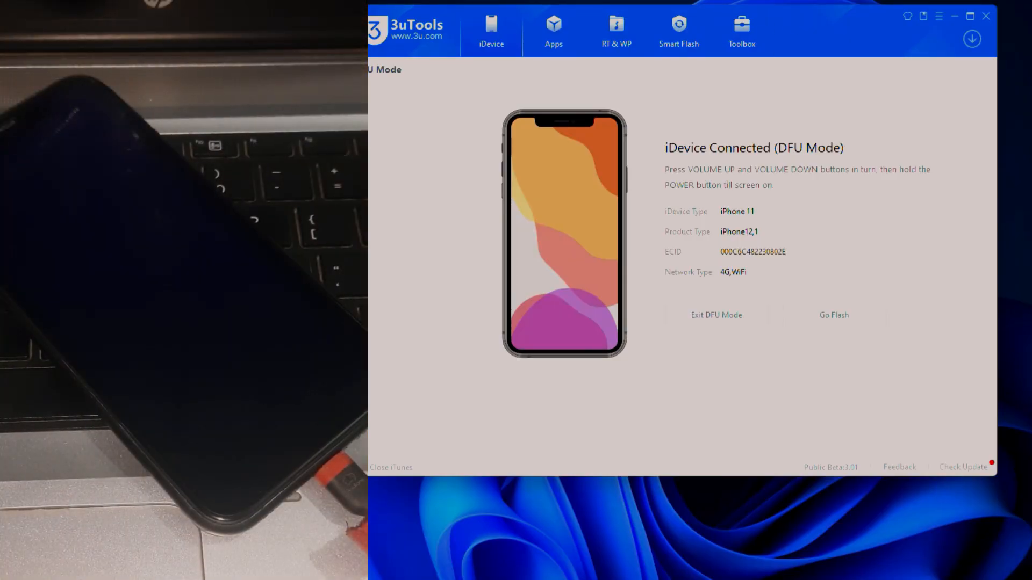
pyautogui.moveTo(608, 216)
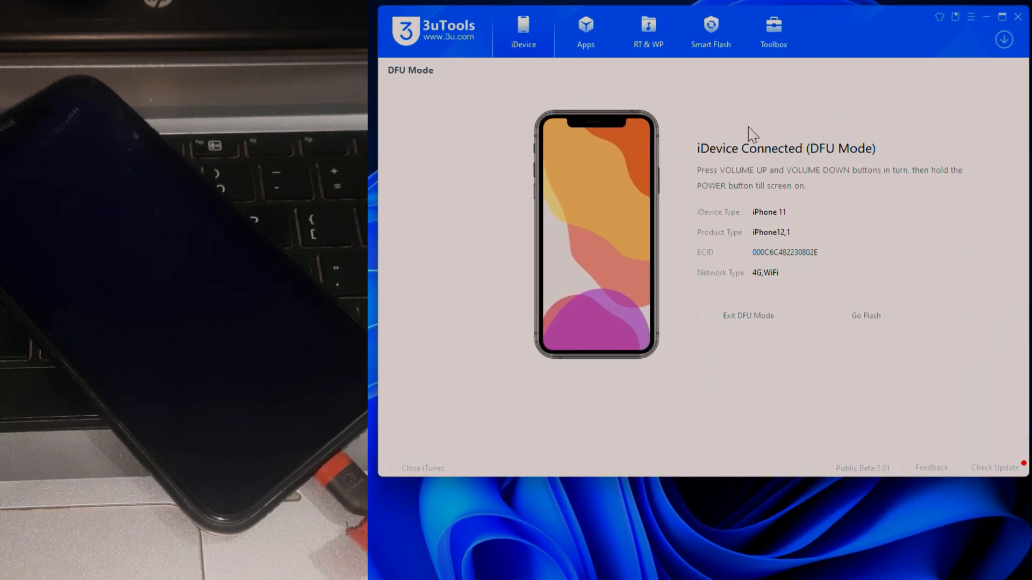
pyautogui.moveTo(826, 202)
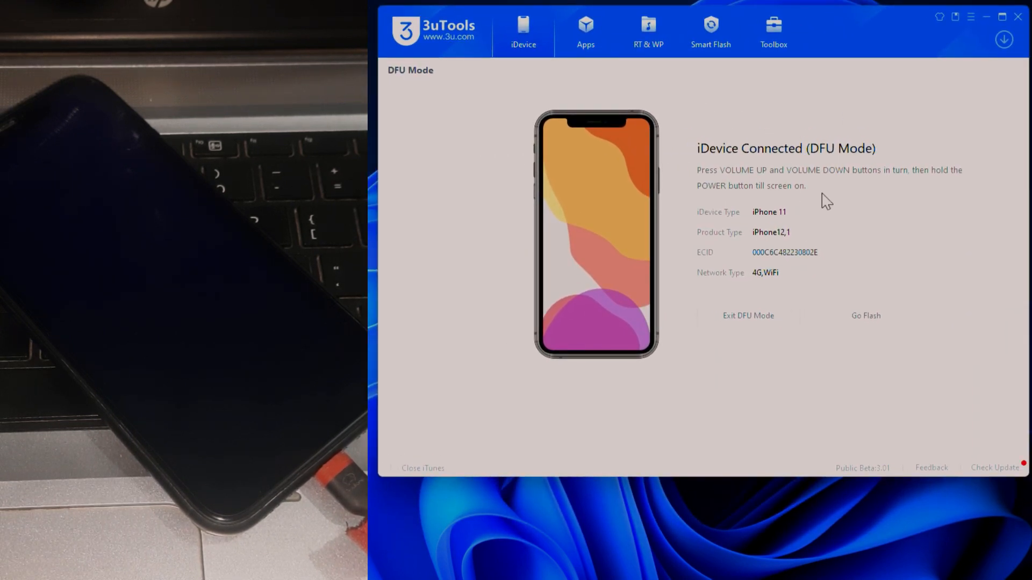